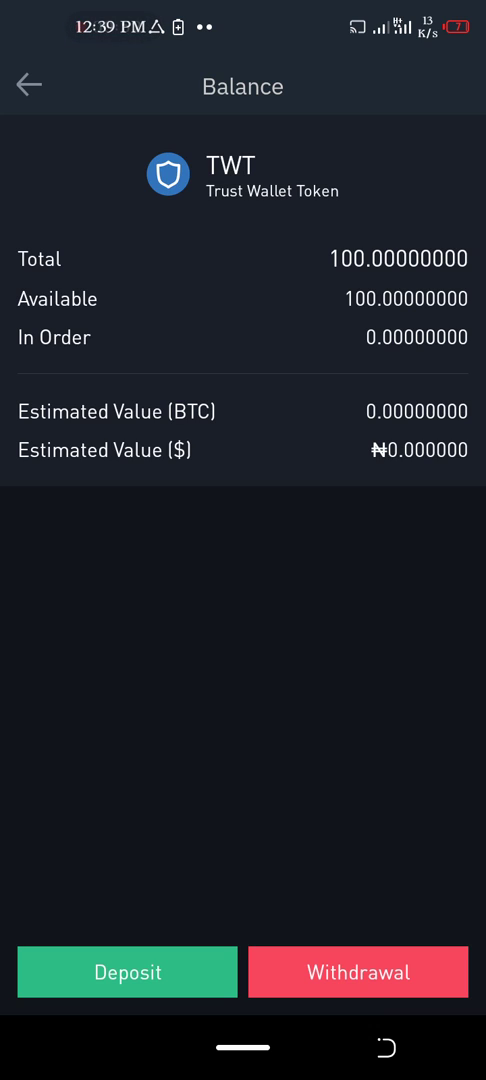
Step: Withdraw 100 TWT to the pasted clipboard address and submit for review, showing 99.5 TWT to receive
click(358, 972)
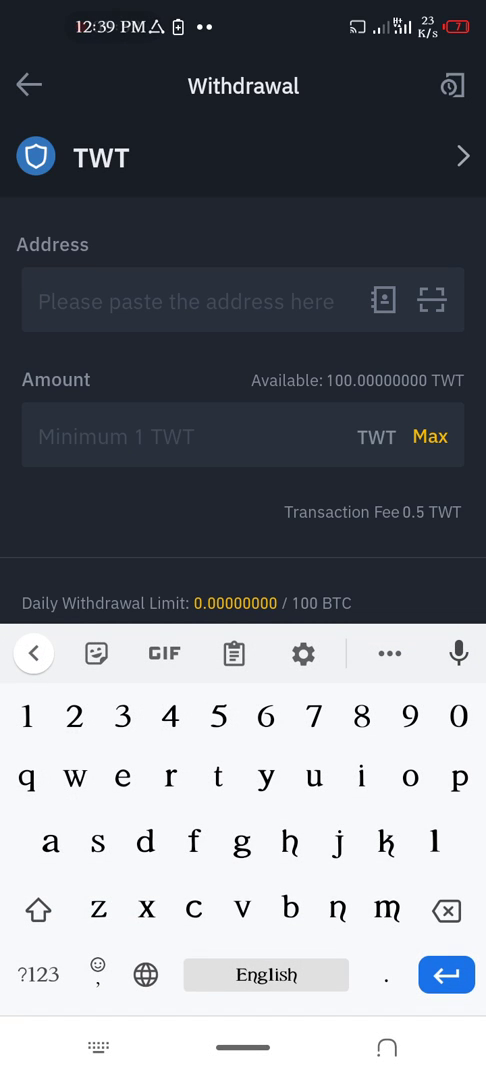
click(233, 654)
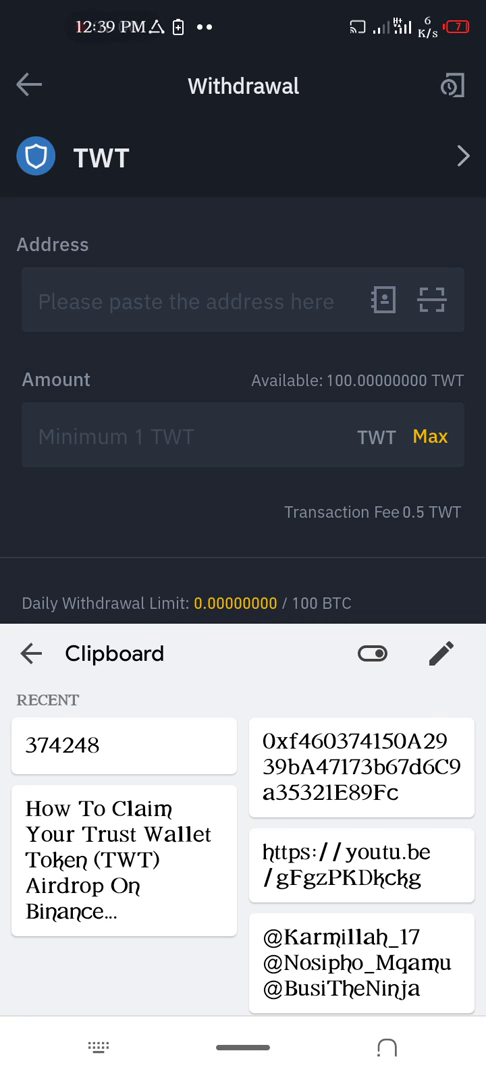
click(361, 768)
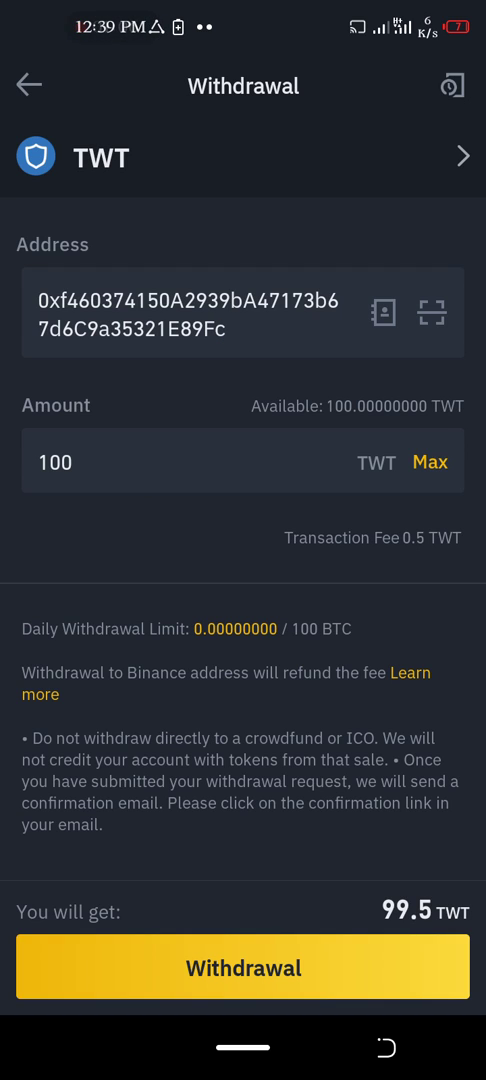
click(242, 967)
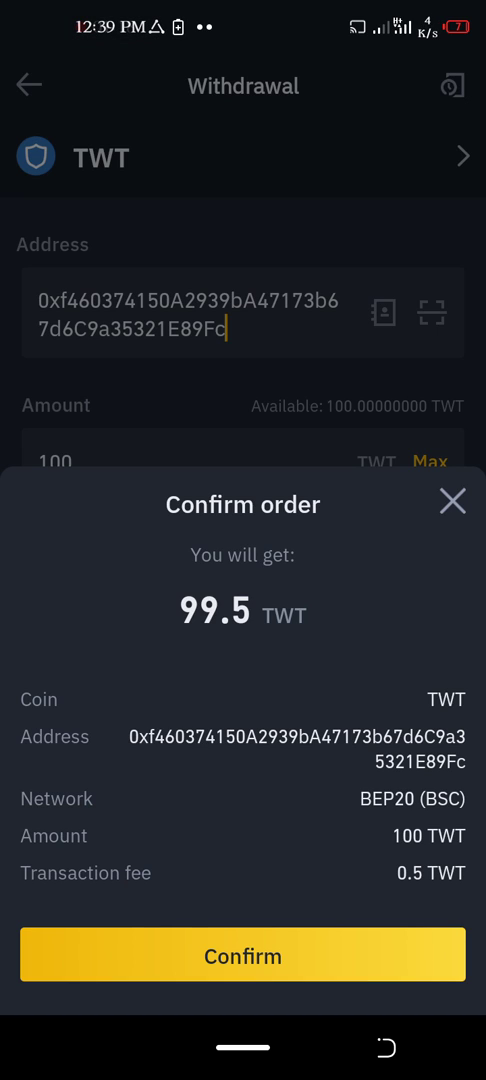
click(452, 500)
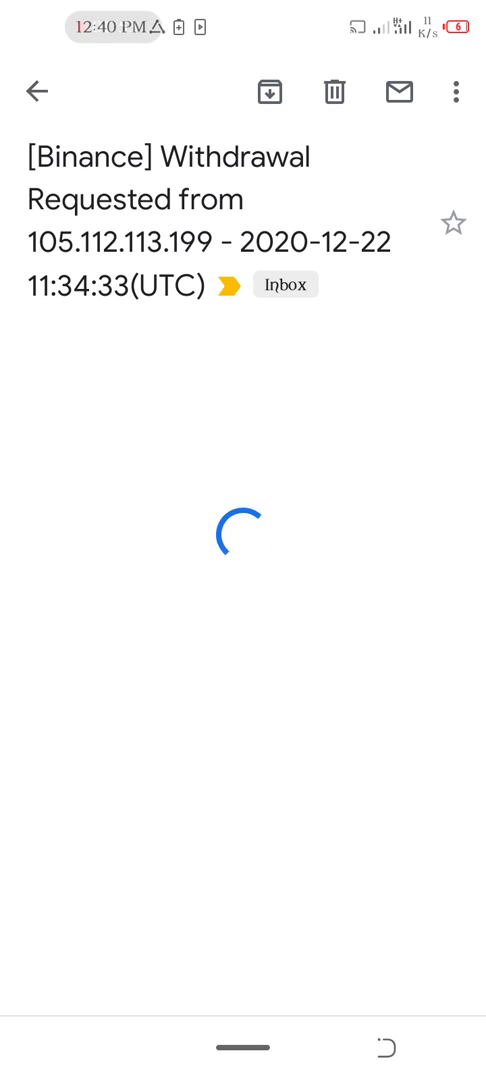
click(37, 91)
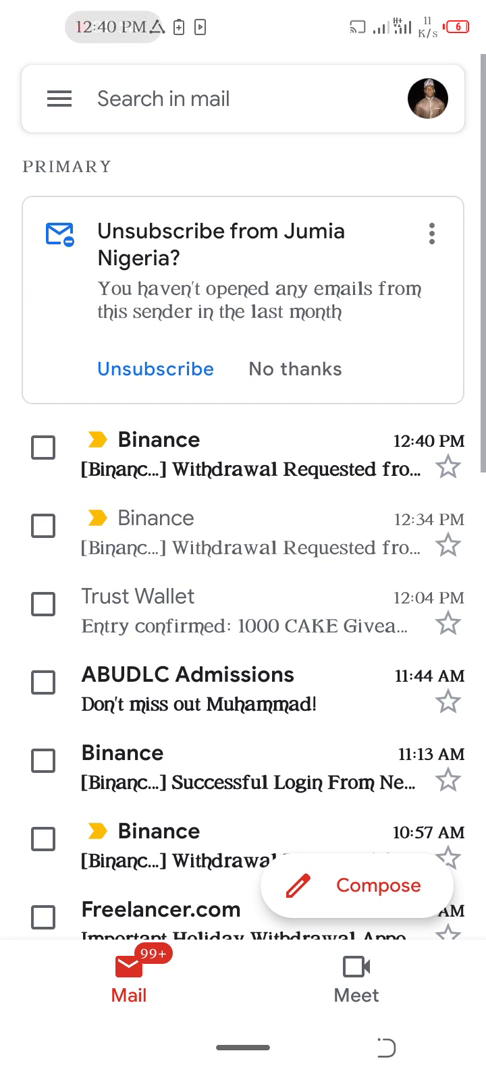
click(250, 455)
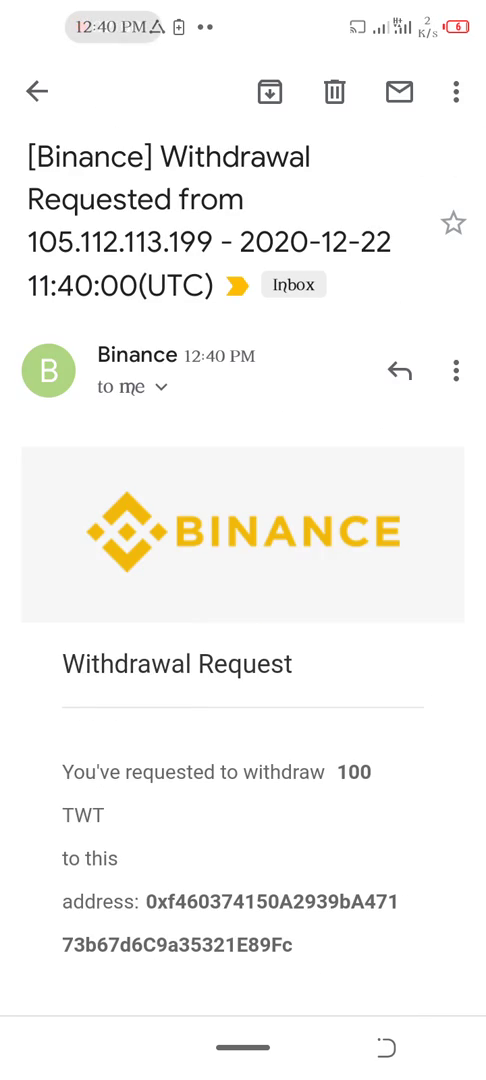
scroll(down, 3)
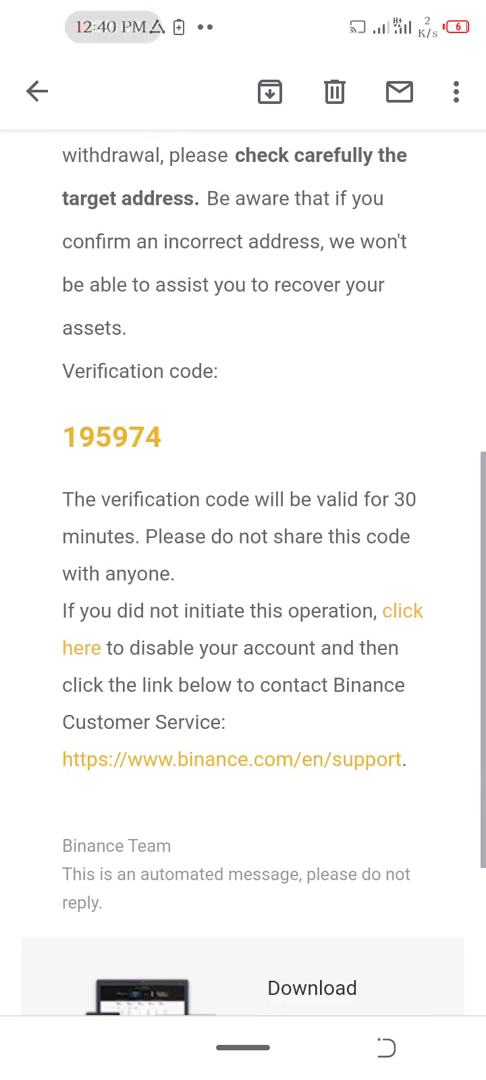
double_click(110, 437)
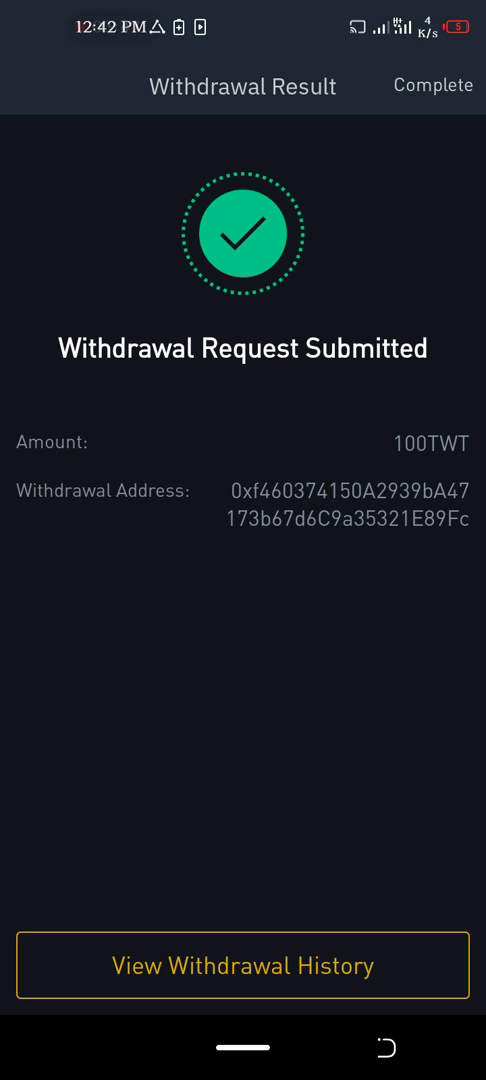
Step: Complete the submitted withdrawal and launch Trust Wallet from the app drawer
click(243, 965)
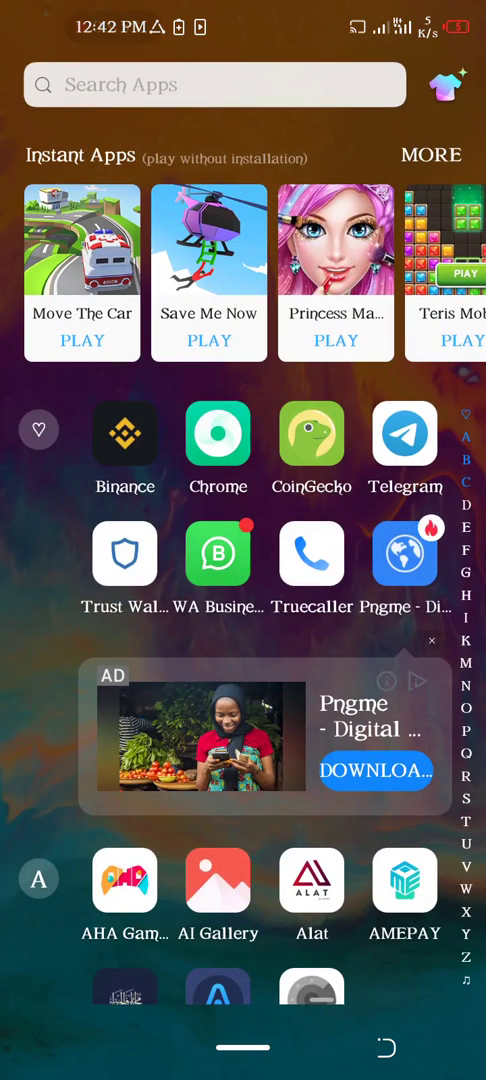
click(124, 554)
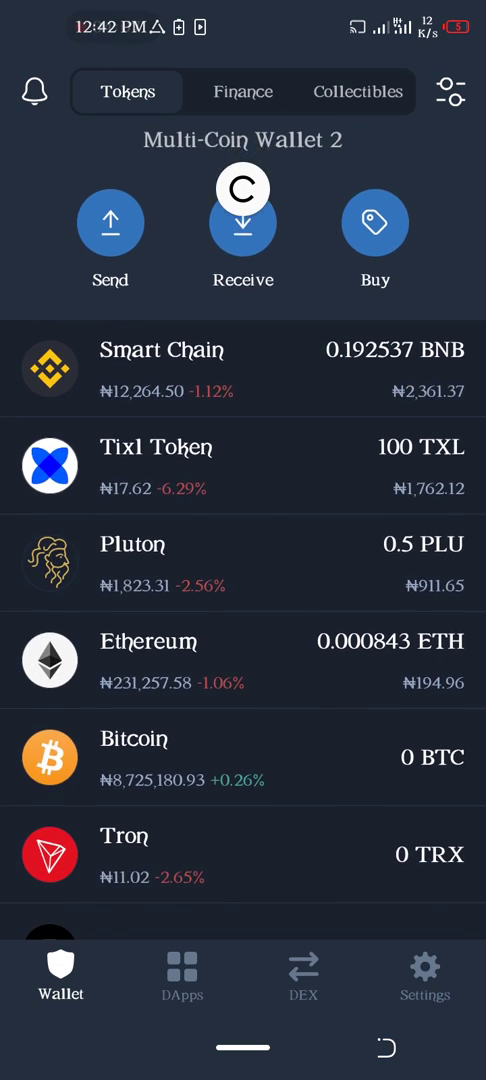
Step: Refresh the Tokens list until 99.5 TWT appears, then go to the TWT token page
scroll(down, 3)
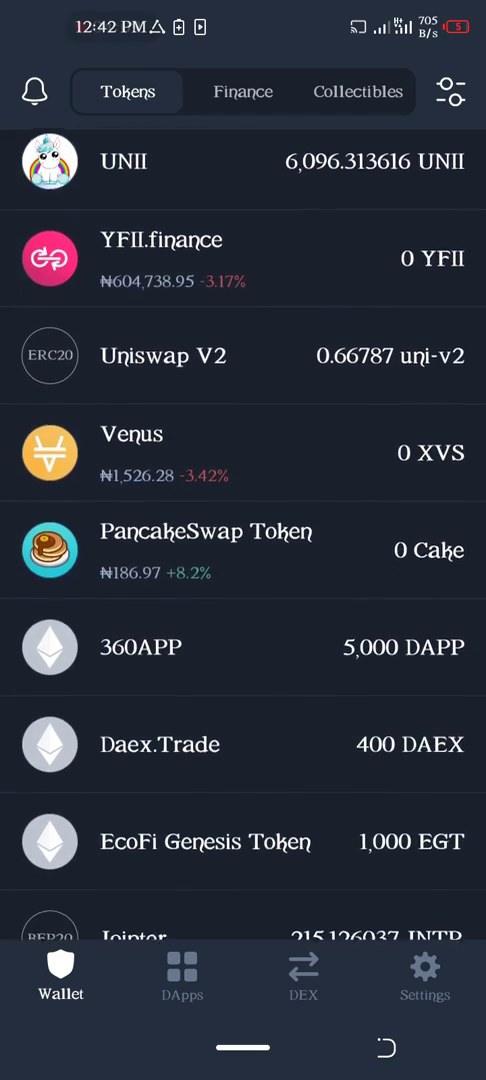
scroll(down, 3)
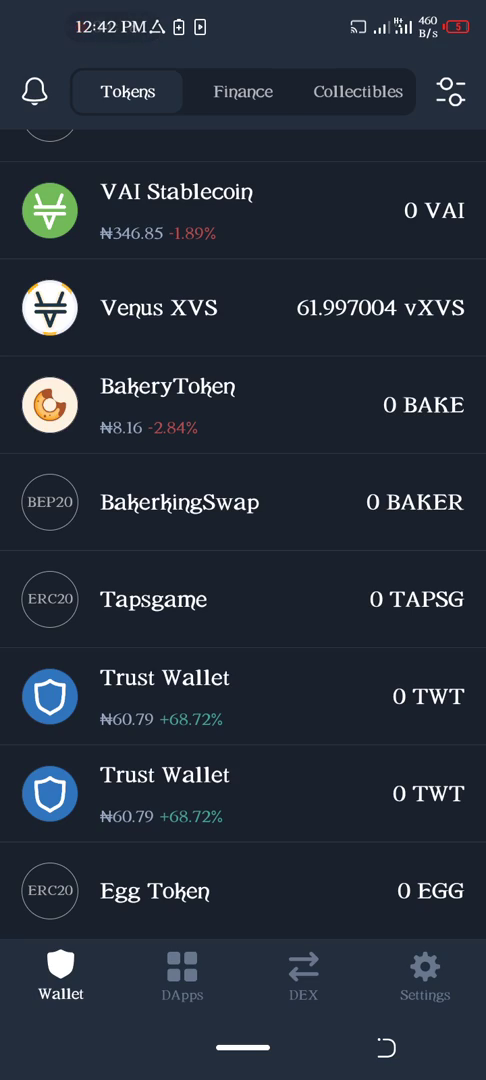
scroll(up, 3)
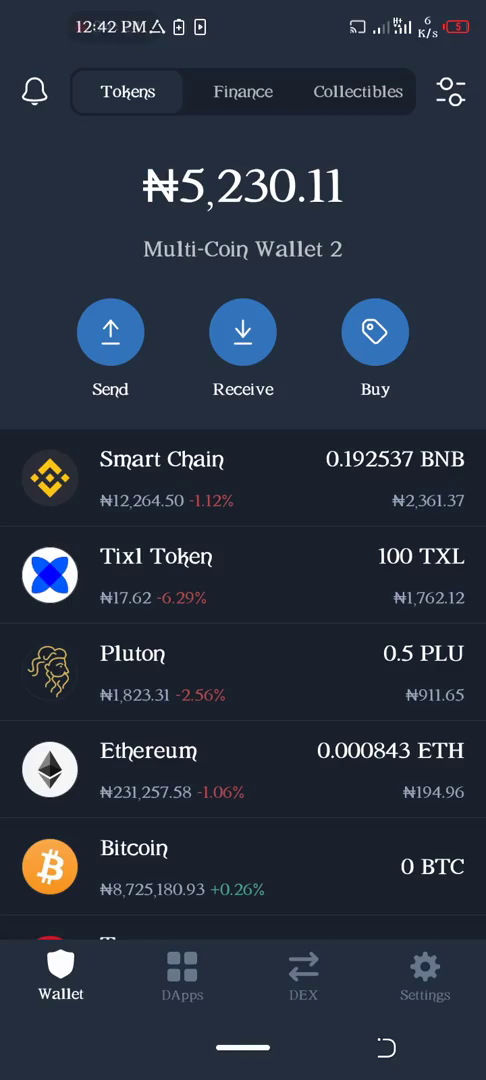
scroll(down, 3)
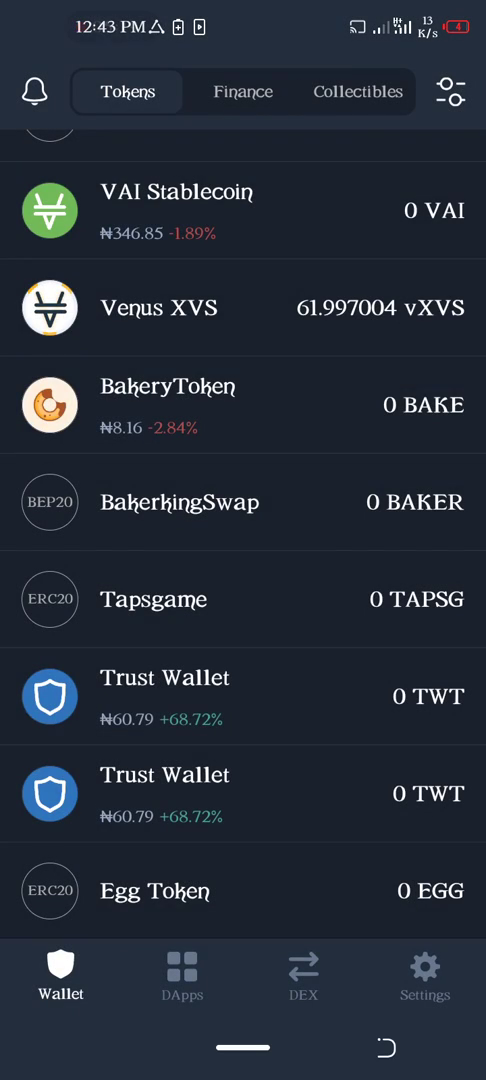
scroll(up, 3)
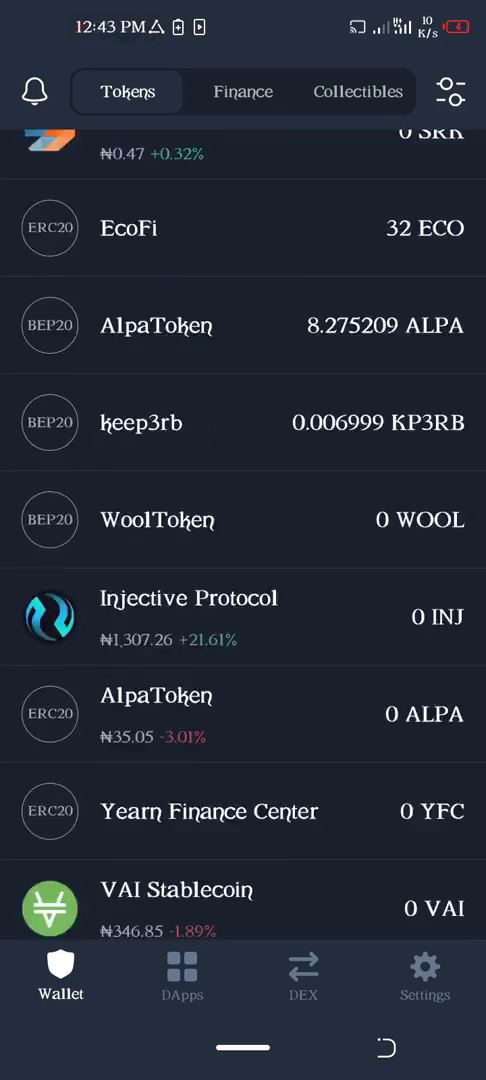
scroll(up, 3)
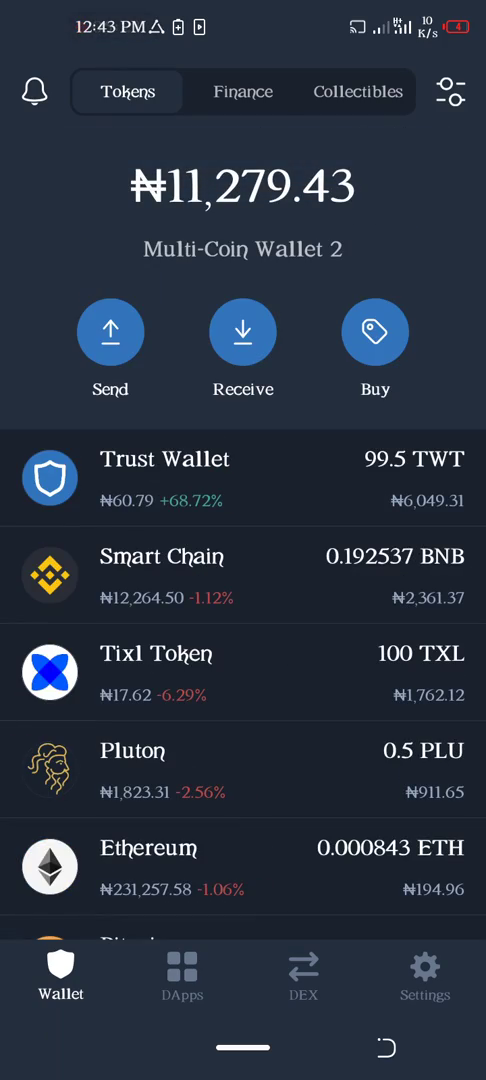
click(243, 476)
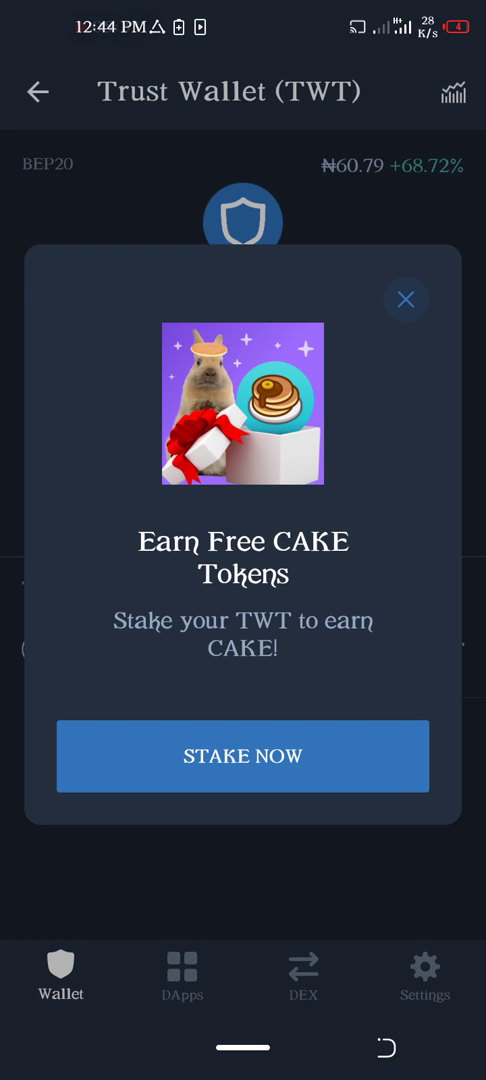
Step: Accept STAKE NOW on the Earn Free CAKE Tokens promo to reach PancakeSwap's Syrup Pool
click(243, 756)
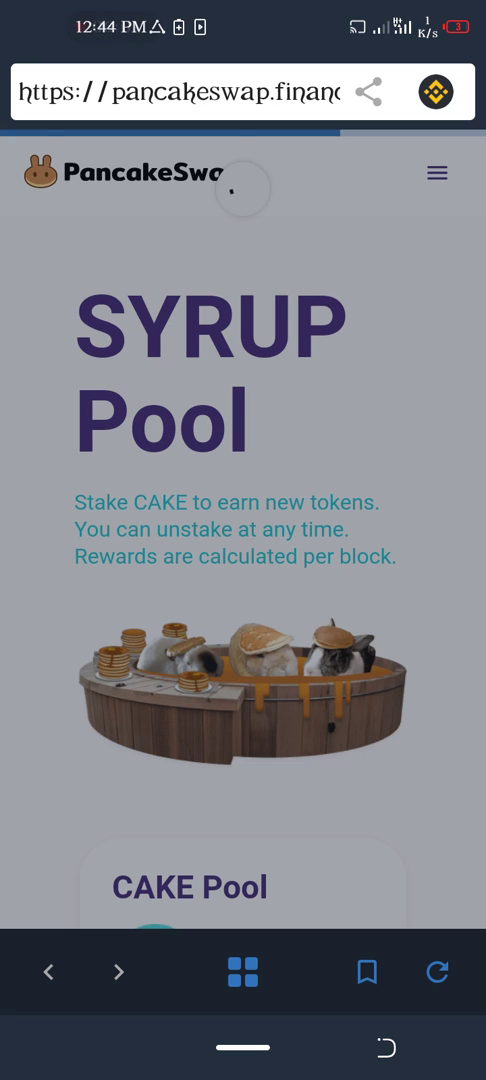
scroll(down, 3)
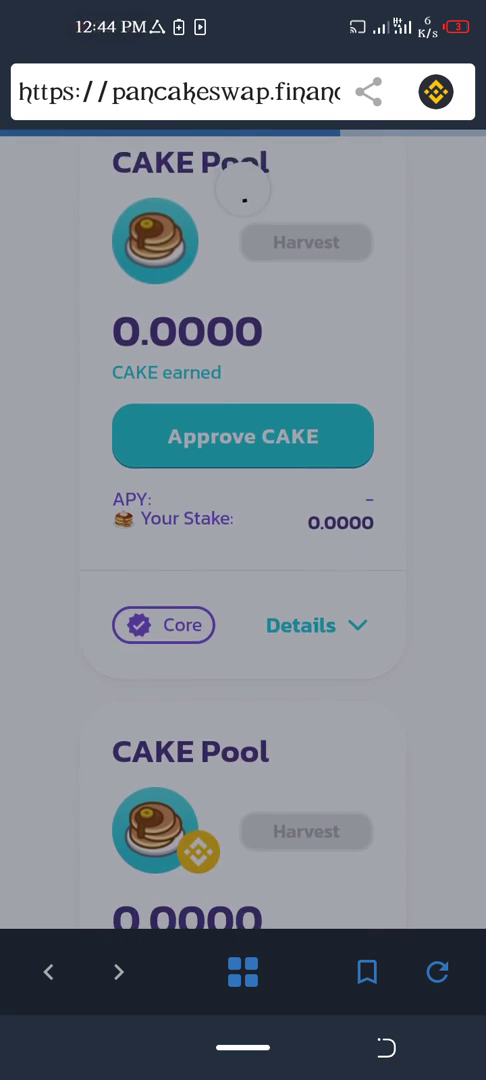
scroll(down, 3)
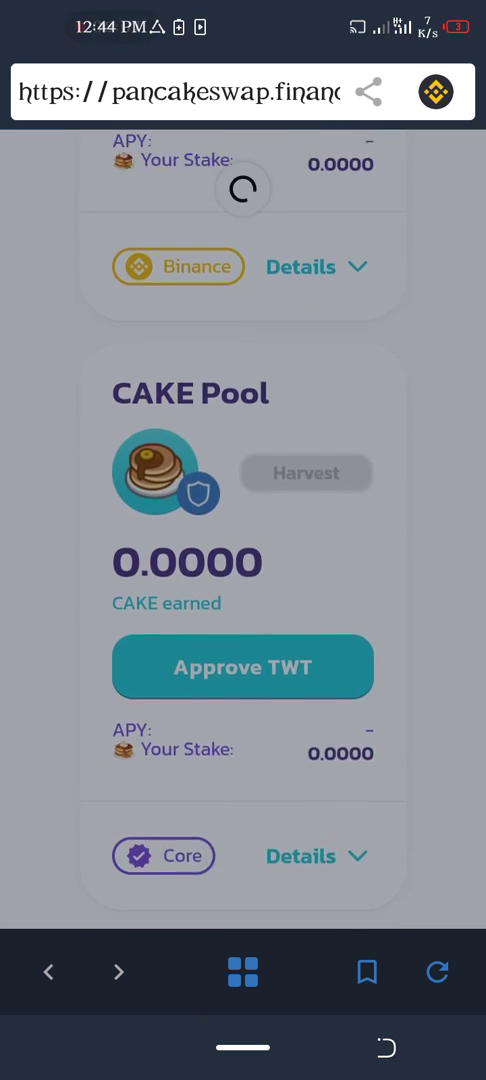
scroll(down, 3)
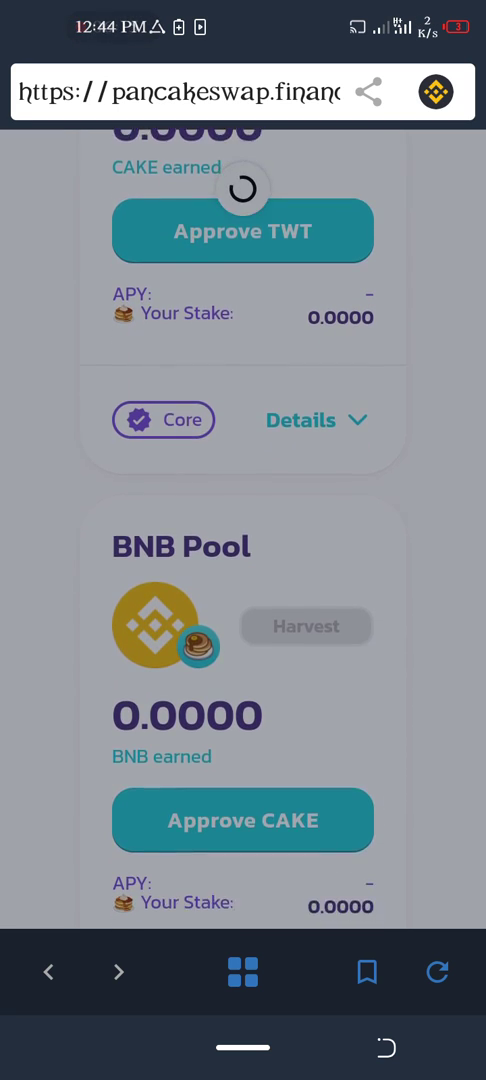
scroll(up, 3)
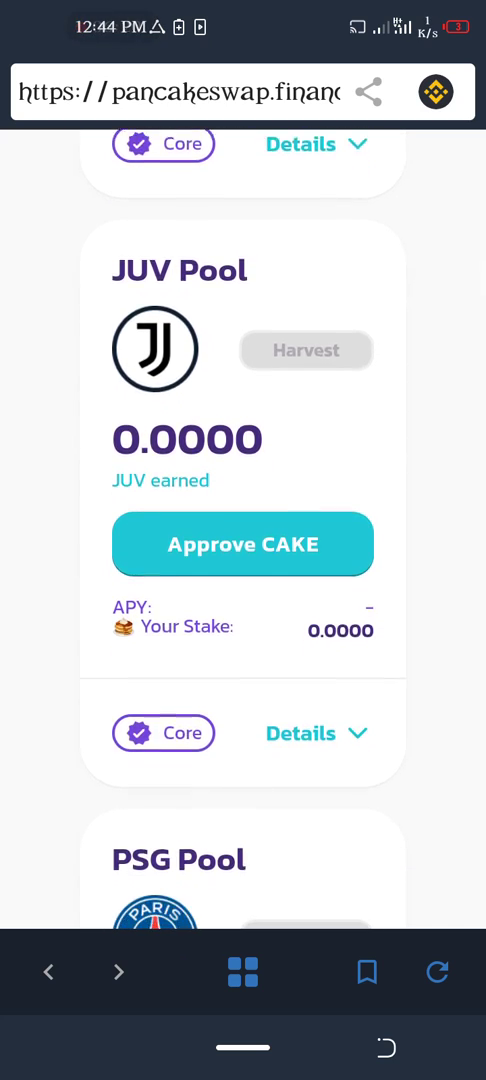
scroll(down, 3)
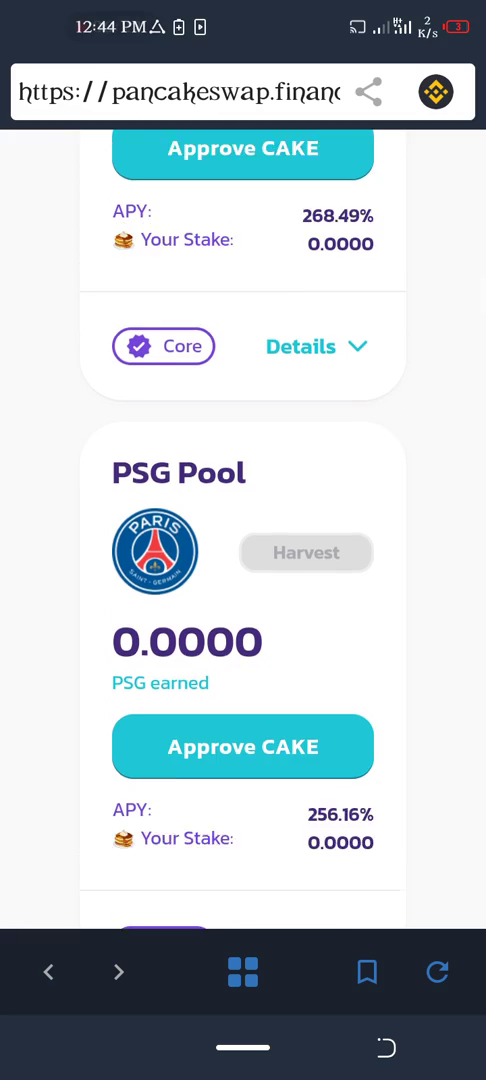
scroll(up, 3)
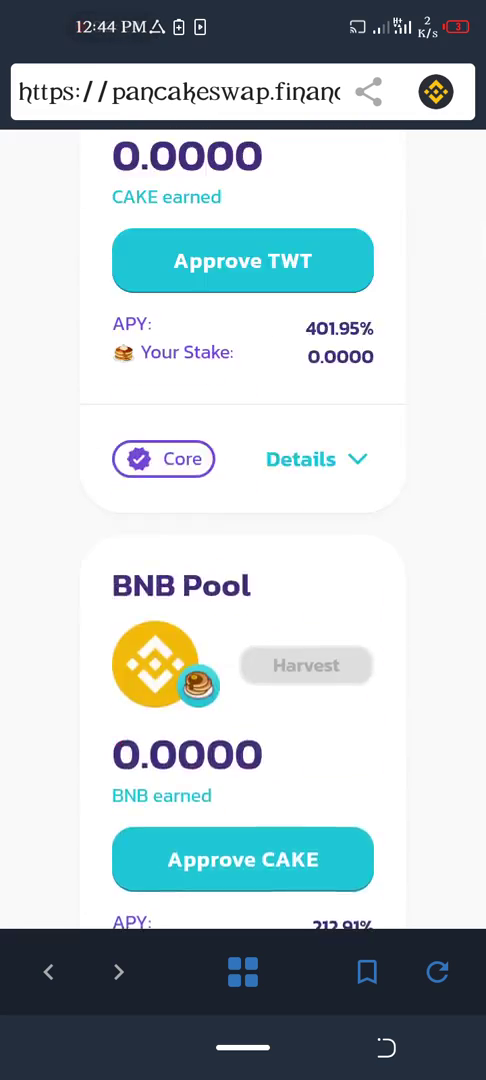
scroll(up, 3)
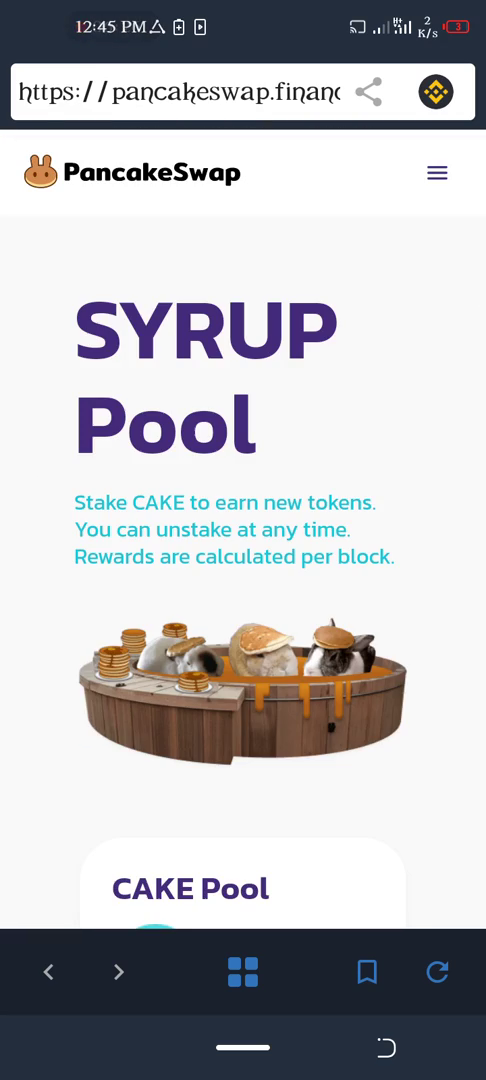